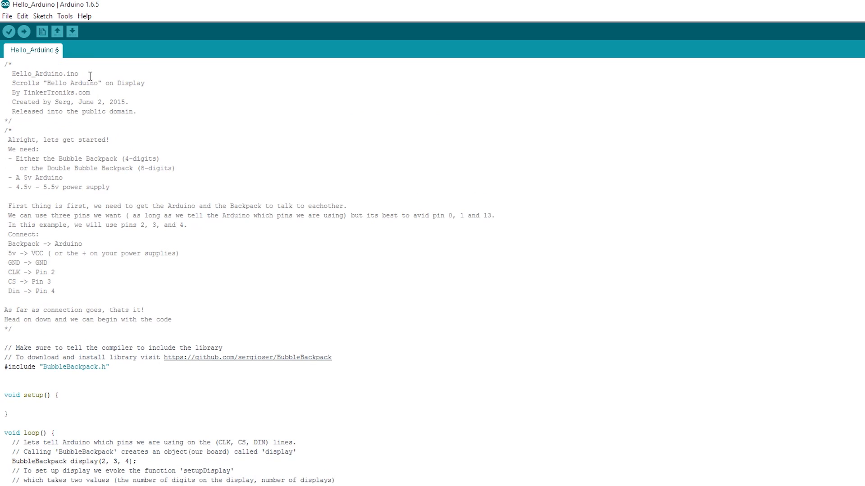
# Step: Review the Hello_Arduino sketch, highlighting its setup lines and scrolling down to loop()
pyautogui.doubleClick(45, 73)
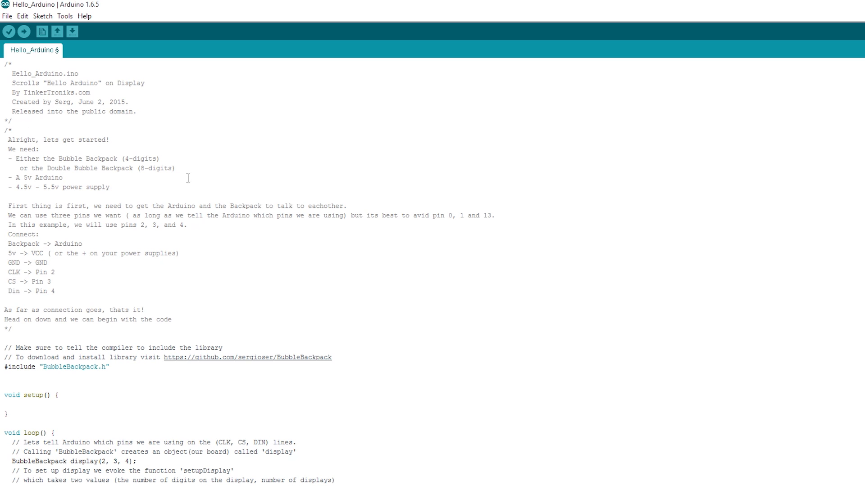
pyautogui.moveTo(131, 192)
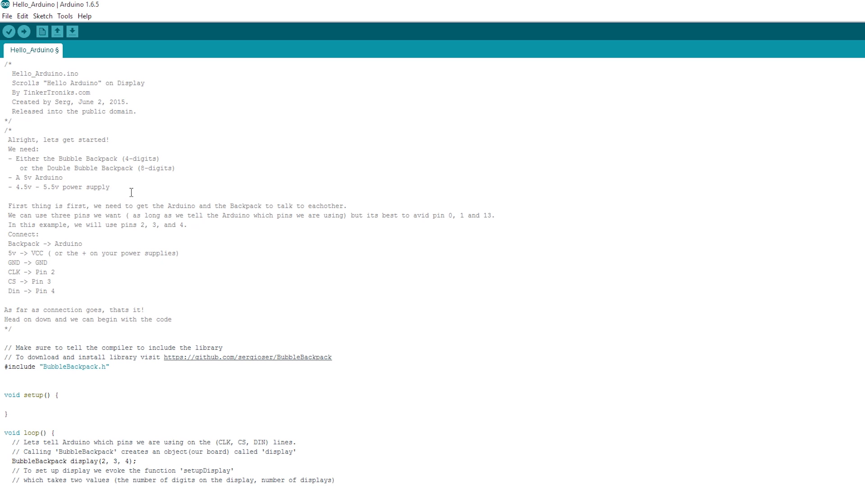
pyautogui.moveTo(114, 225); pyautogui.dragTo(187, 225)
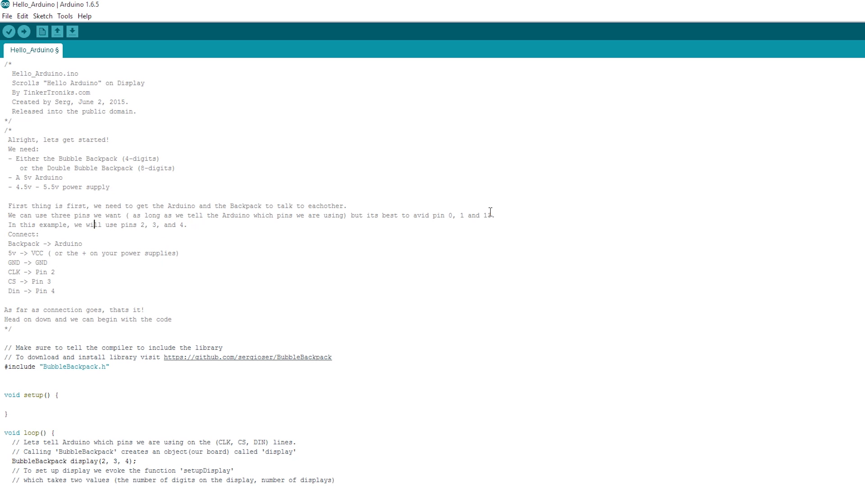
pyautogui.moveTo(350, 215); pyautogui.dragTo(494, 216)
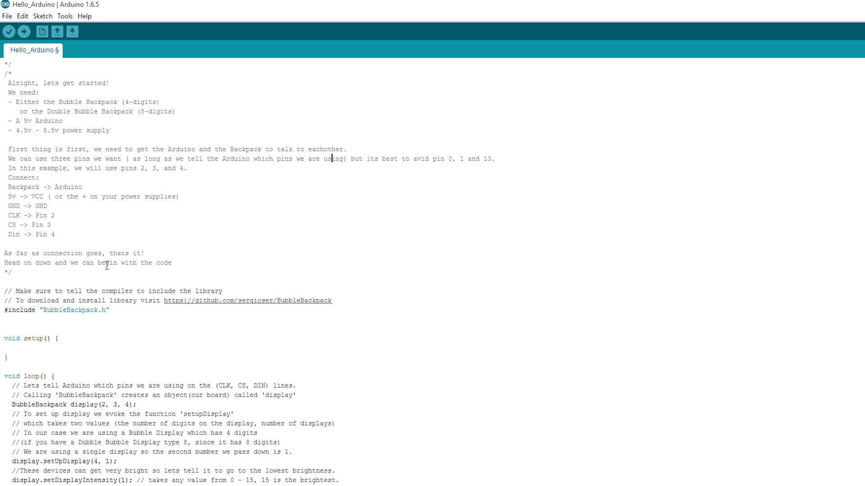
pyautogui.scroll(-3)
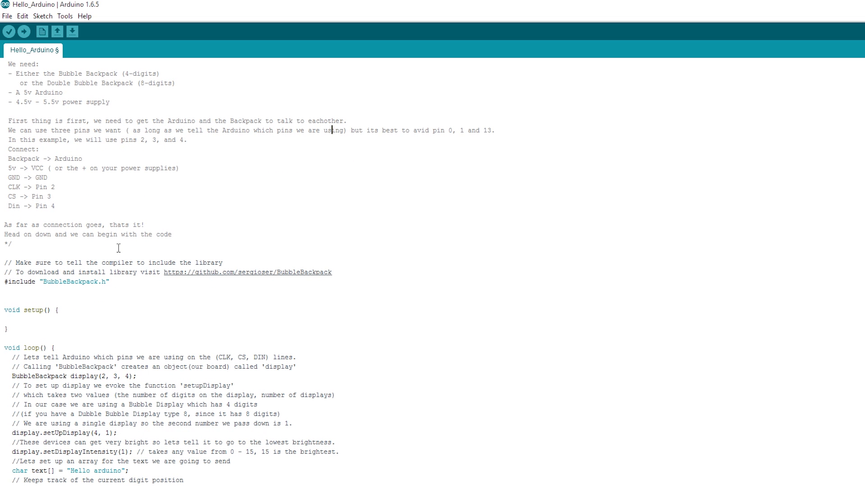
pyautogui.scroll(-3)
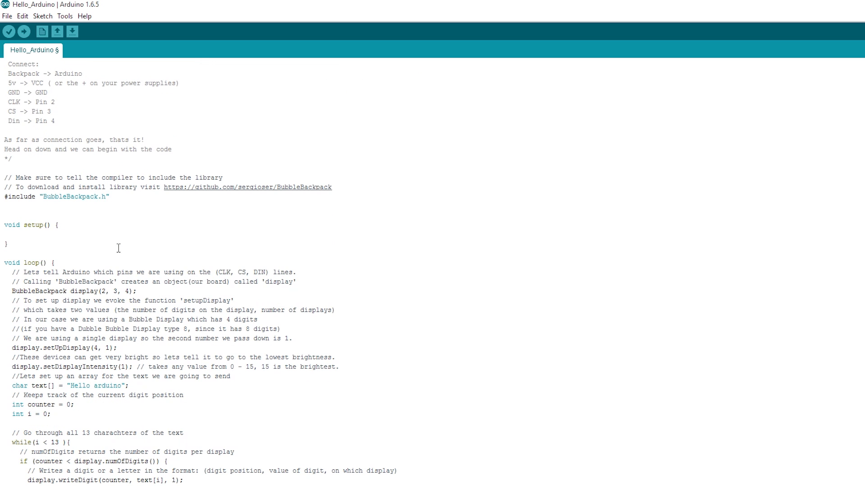
pyautogui.scroll(-3)
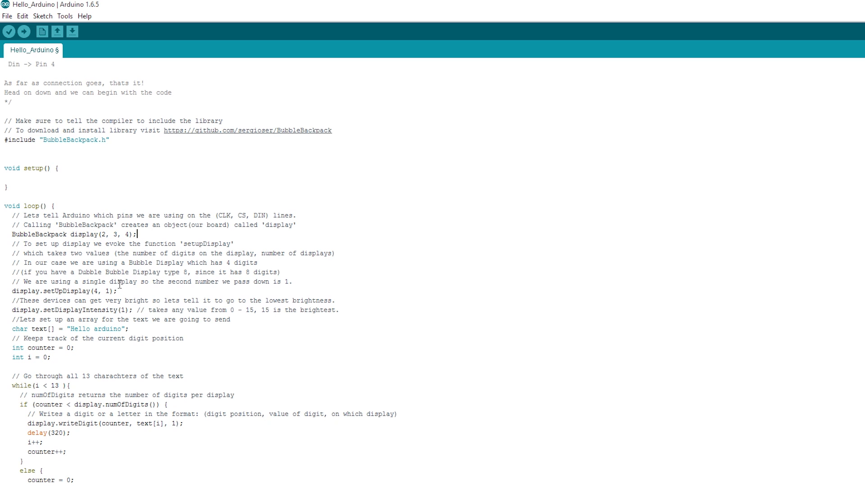
pyautogui.doubleClick(66, 291)
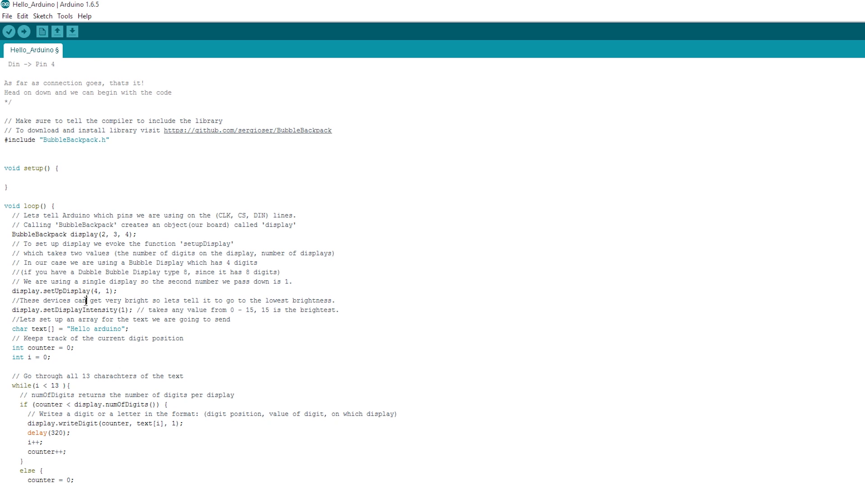
pyautogui.scroll(-3)
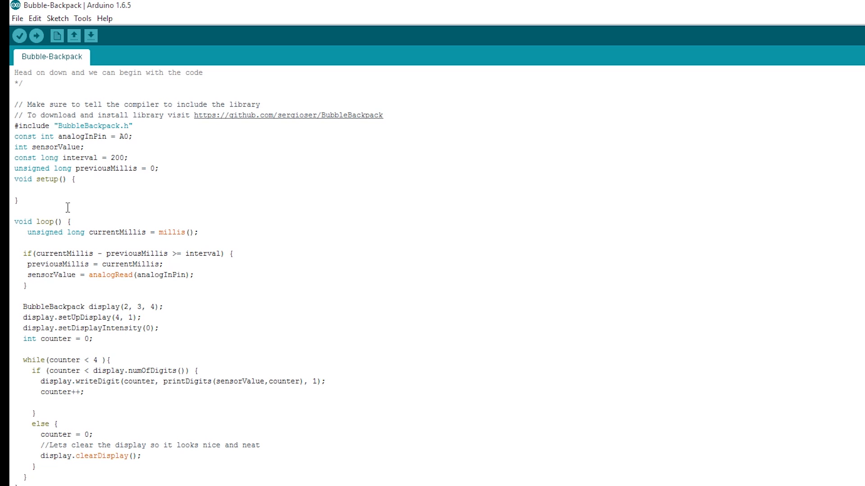
pyautogui.moveTo(148, 132)
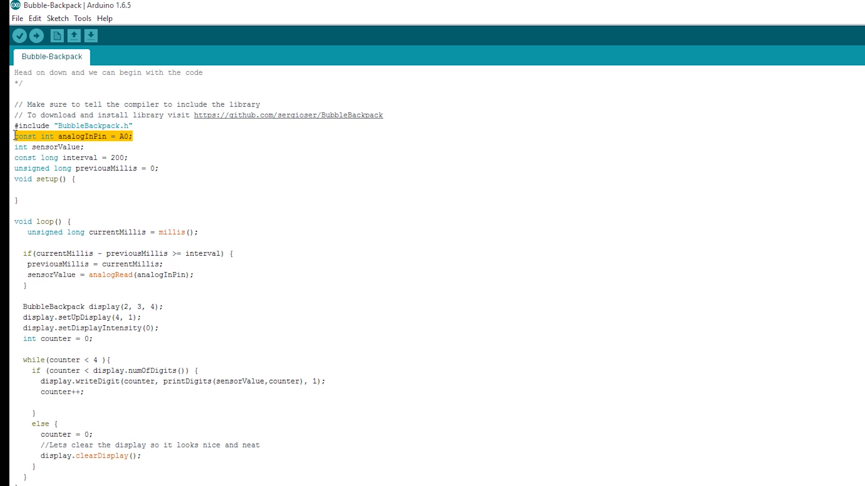
# Step: Walk through the Bubble-Backpack analog-read sketch, highlighting the printDigits(sensorValue, counter) call
pyautogui.click(15, 136)
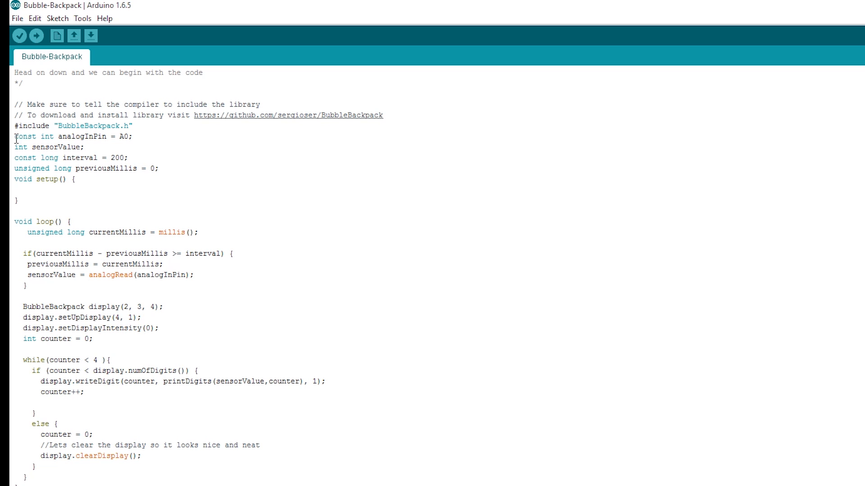
pyautogui.moveTo(45, 186)
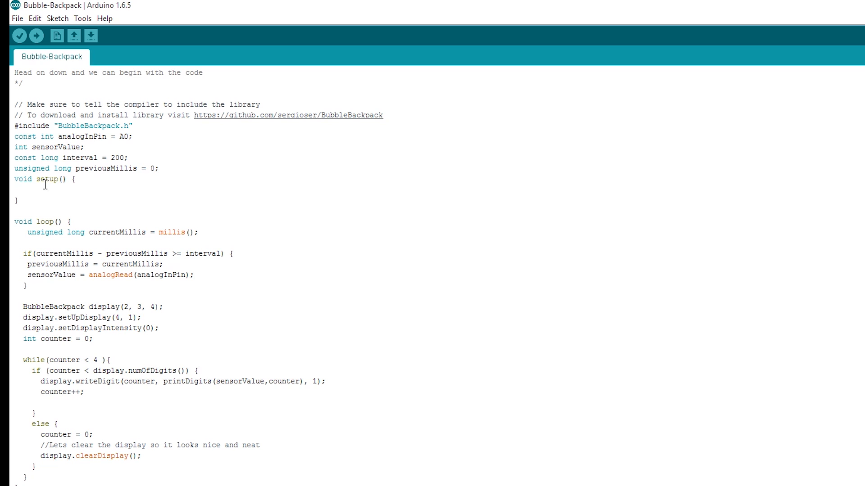
pyautogui.click(15, 190)
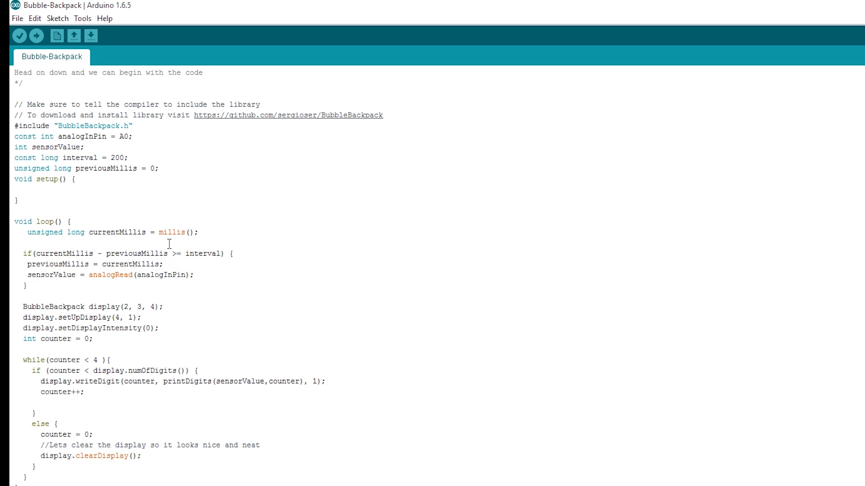
pyautogui.moveTo(173, 245)
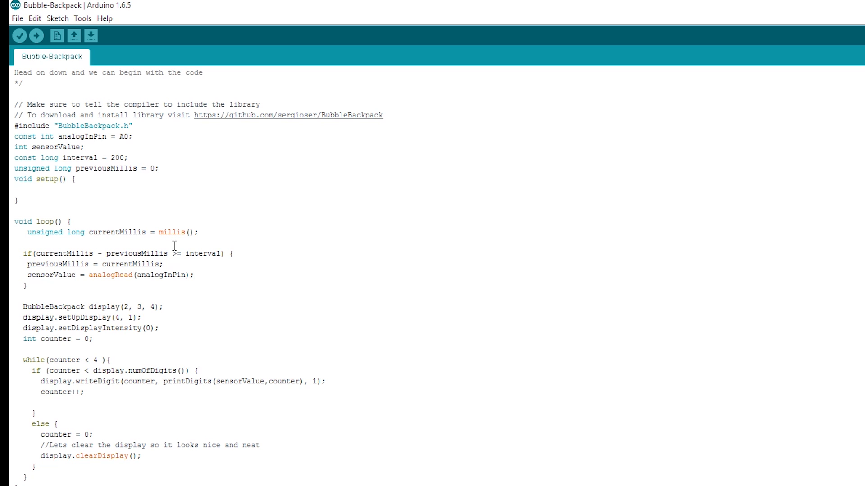
pyautogui.moveTo(191, 278)
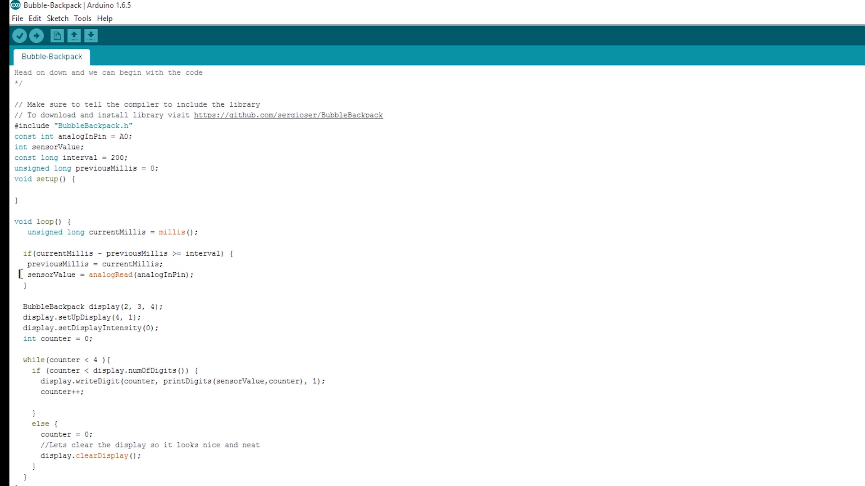
pyautogui.moveTo(23, 306); pyautogui.dragTo(117, 306)
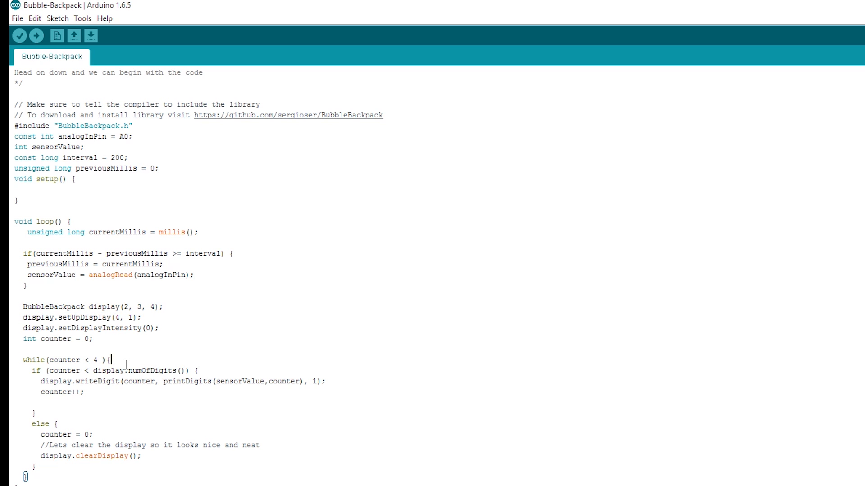
pyautogui.moveTo(162, 381); pyautogui.dragTo(289, 381)
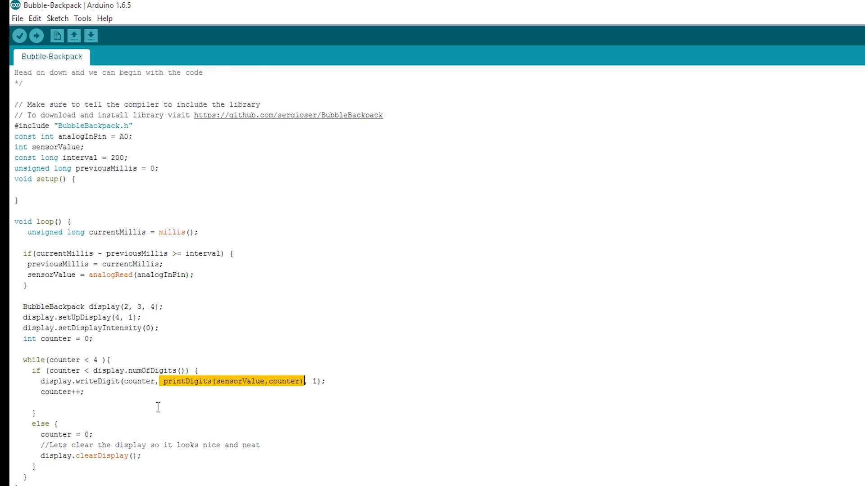
pyautogui.scroll(-3)
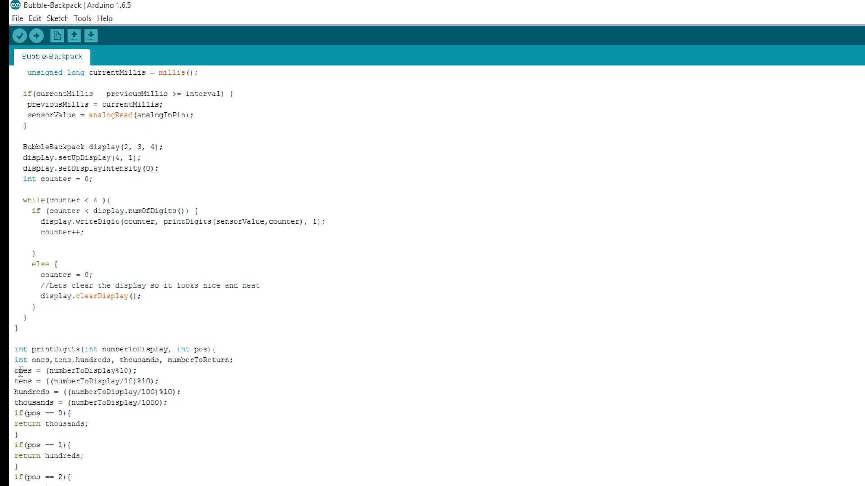
# Step: Highlight the digit variables ones, hundreds and the next one, then scroll to the display setup in loop()
pyautogui.doubleClick(23, 370)
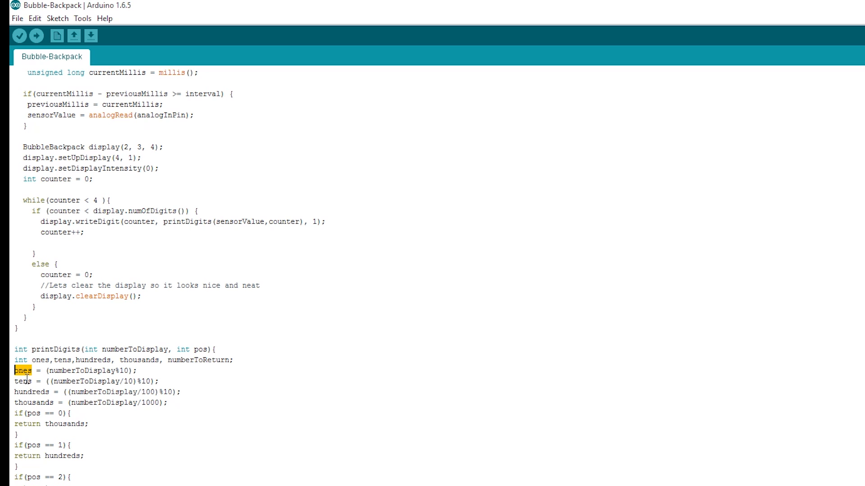
pyautogui.doubleClick(31, 391)
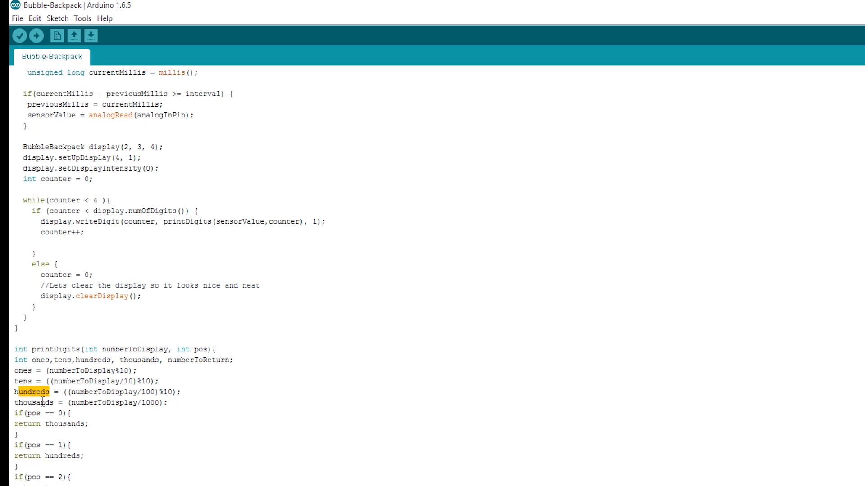
pyautogui.doubleClick(49, 424)
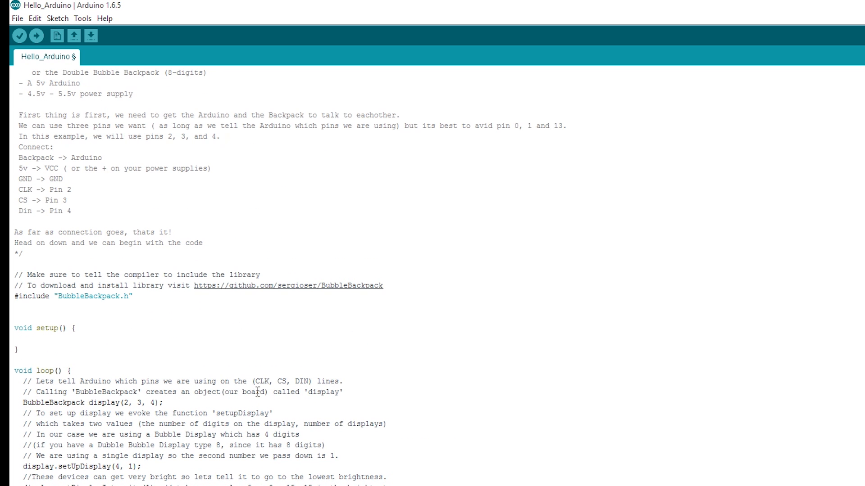
pyautogui.scroll(-3)
pyautogui.write('8')
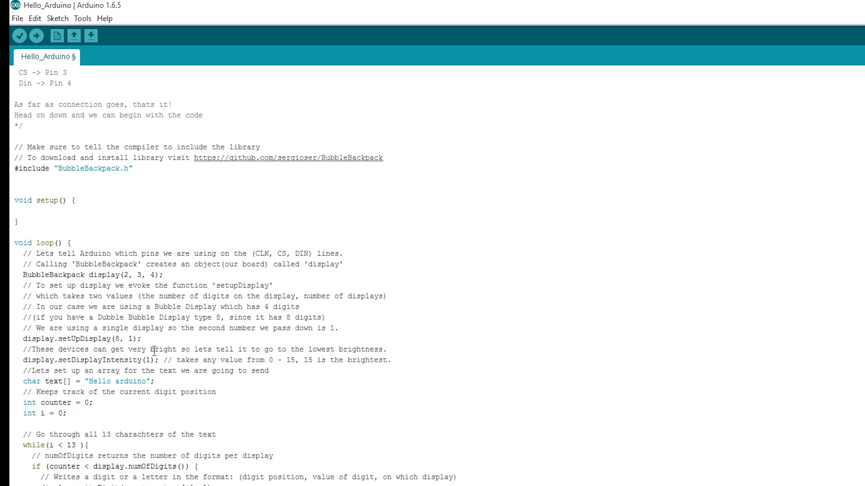
pyautogui.moveTo(138, 319)
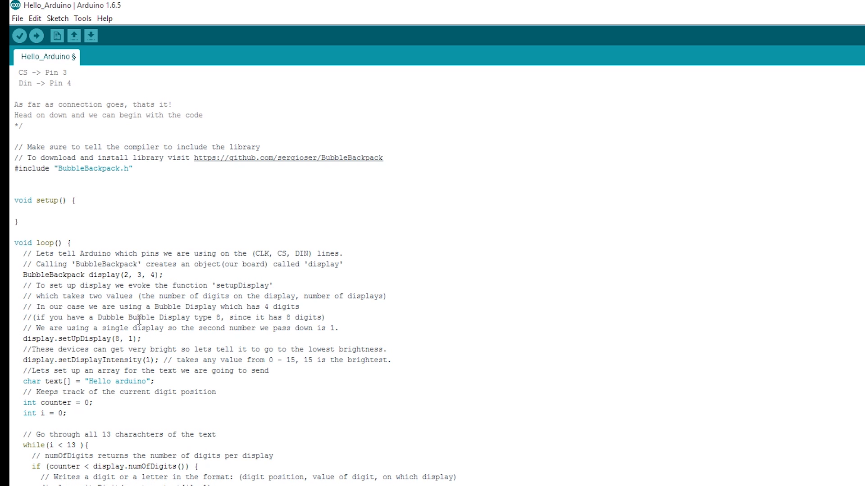